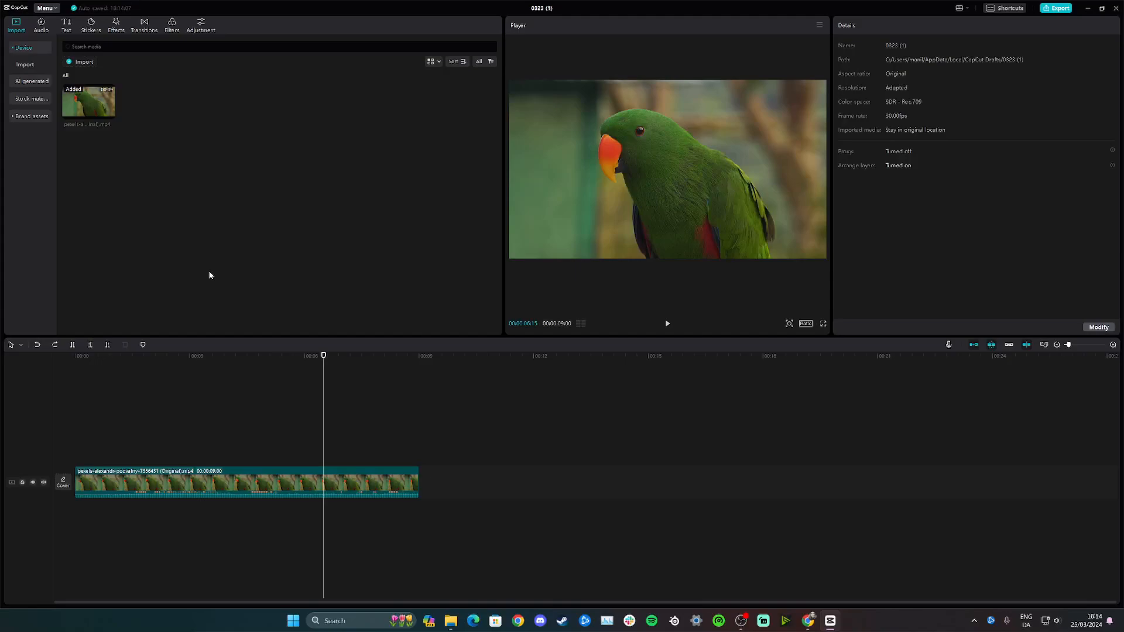
pyautogui.moveTo(165, 162)
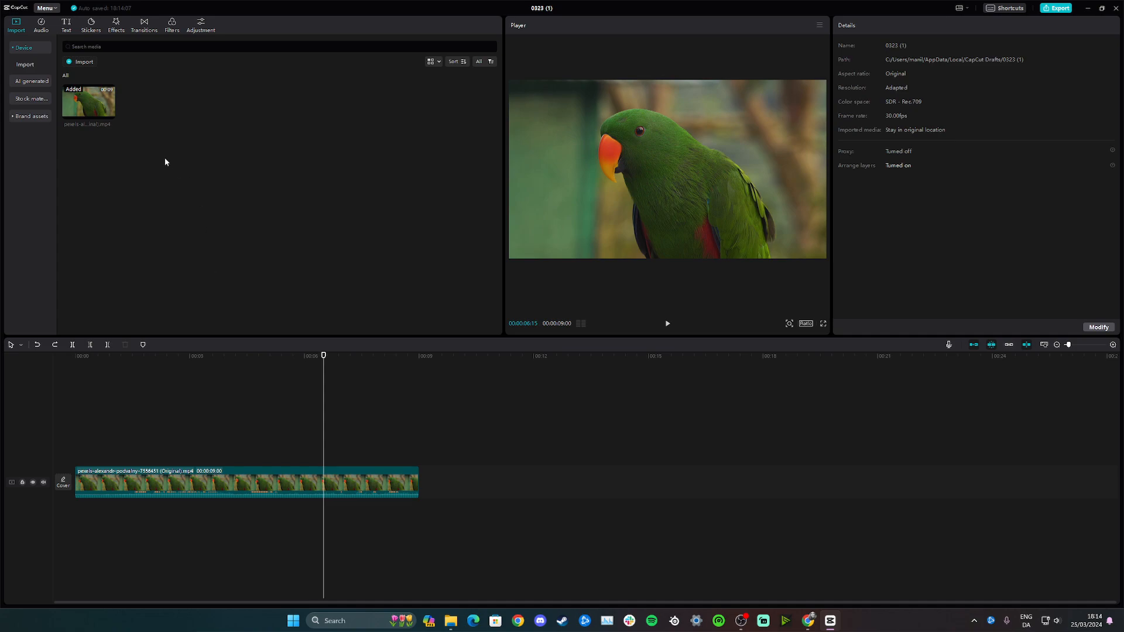
# Step: Select the parrot clip in the timeline to show its scale, position and rotation settings
pyautogui.click(264, 357)
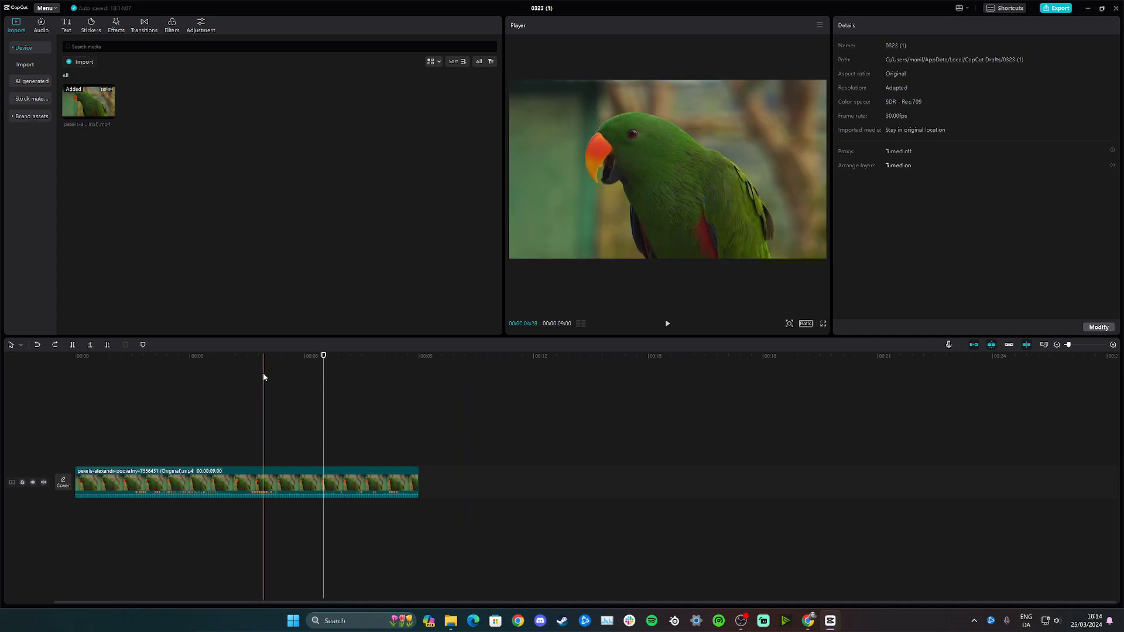
pyautogui.click(153, 357)
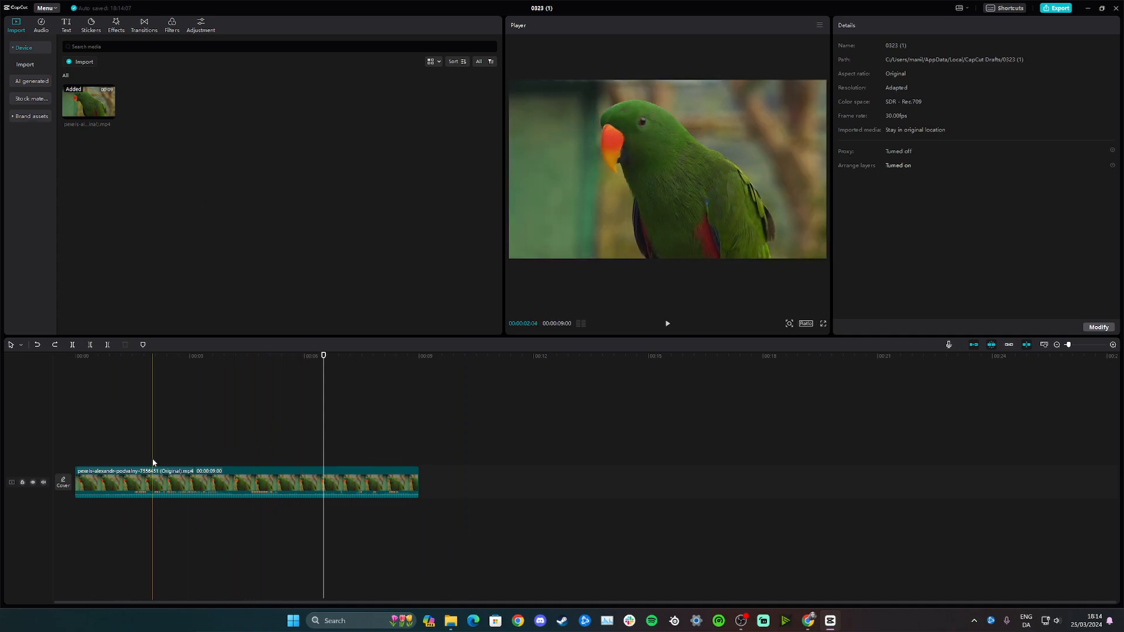
pyautogui.click(247, 355)
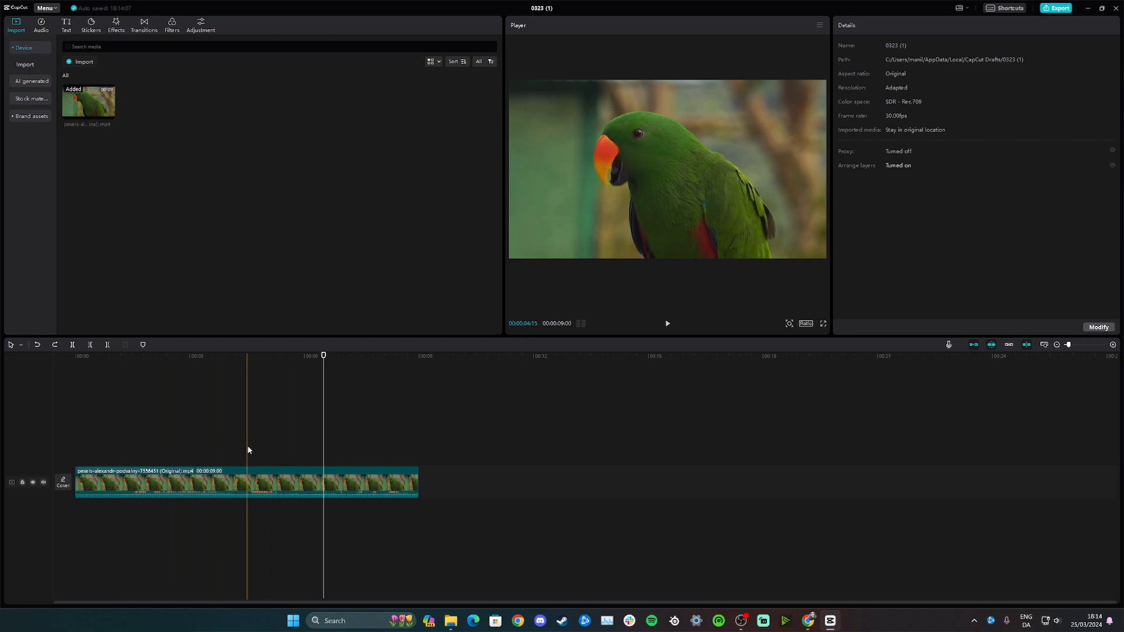
pyautogui.click(215, 482)
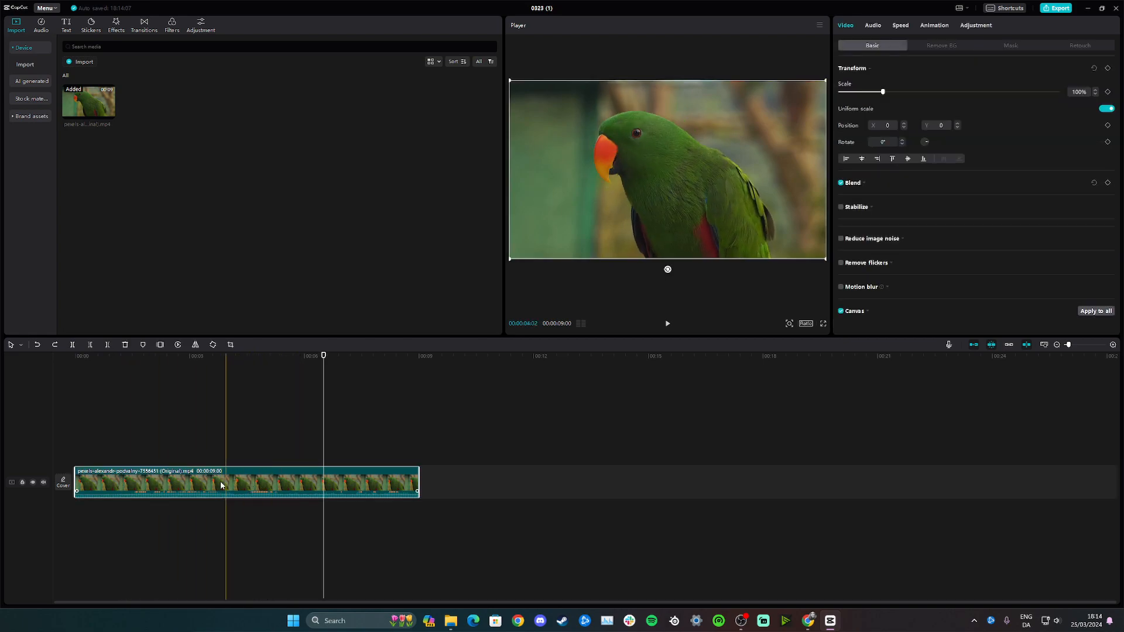
pyautogui.click(278, 486)
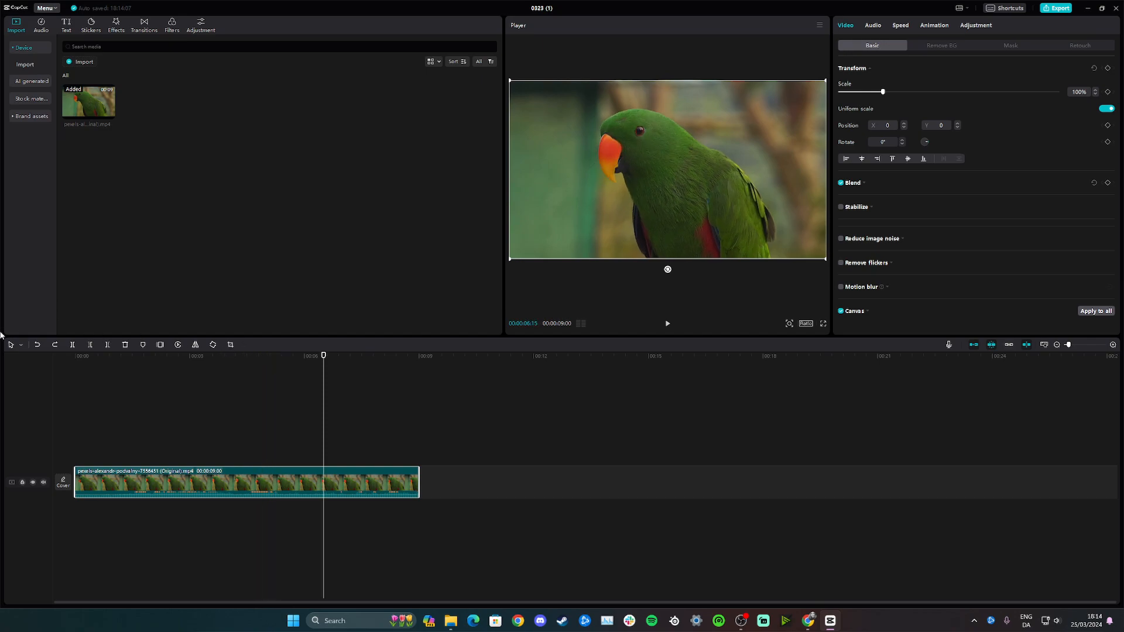
pyautogui.moveTo(230, 344)
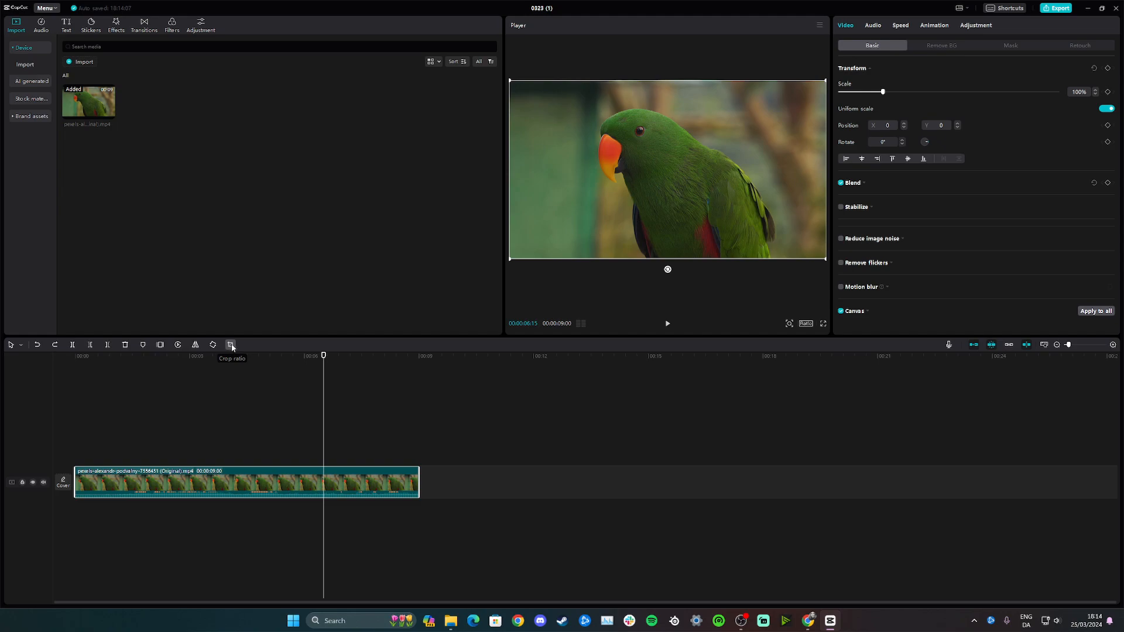
# Step: Crop the parrot clip to a 1:1 ratio with 7° rotation and confirm
pyautogui.click(231, 345)
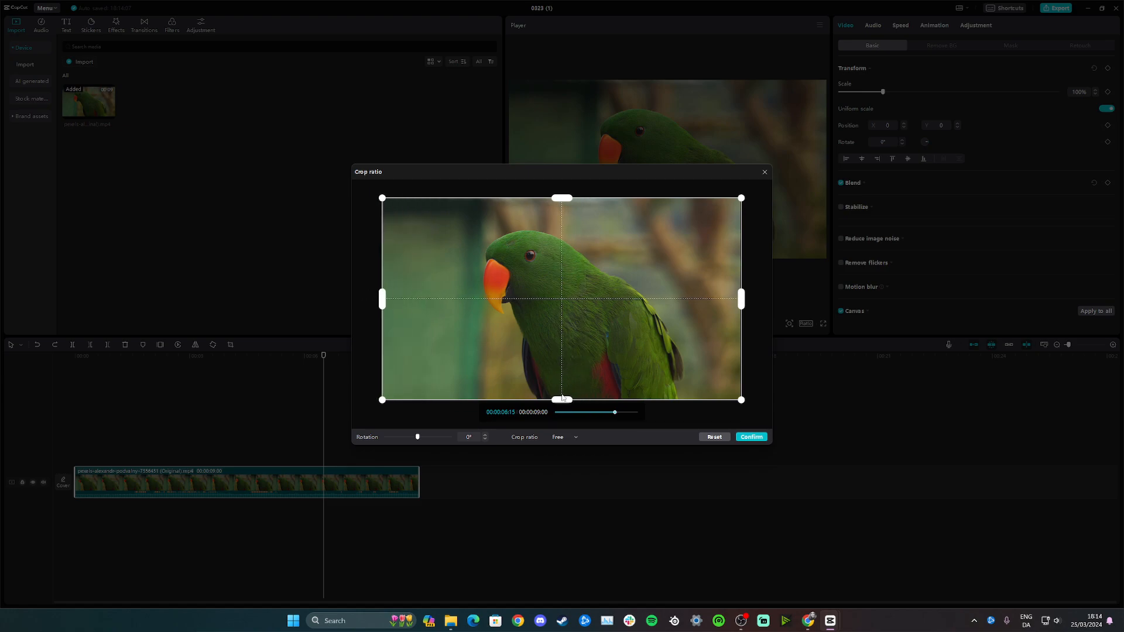
pyautogui.moveTo(423, 440)
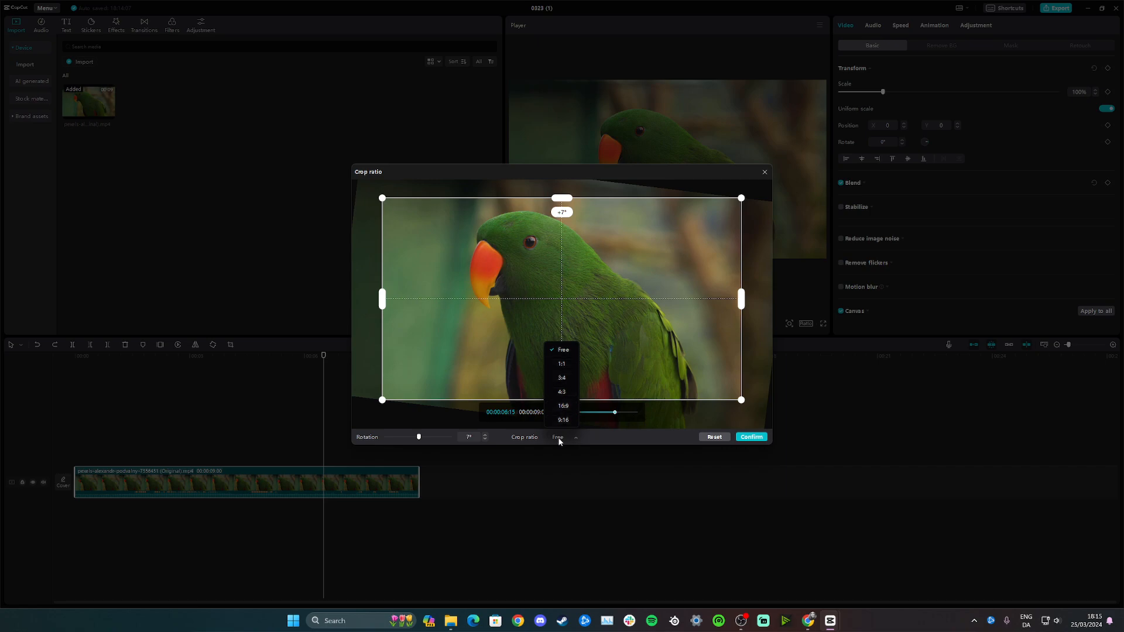
pyautogui.click(562, 364)
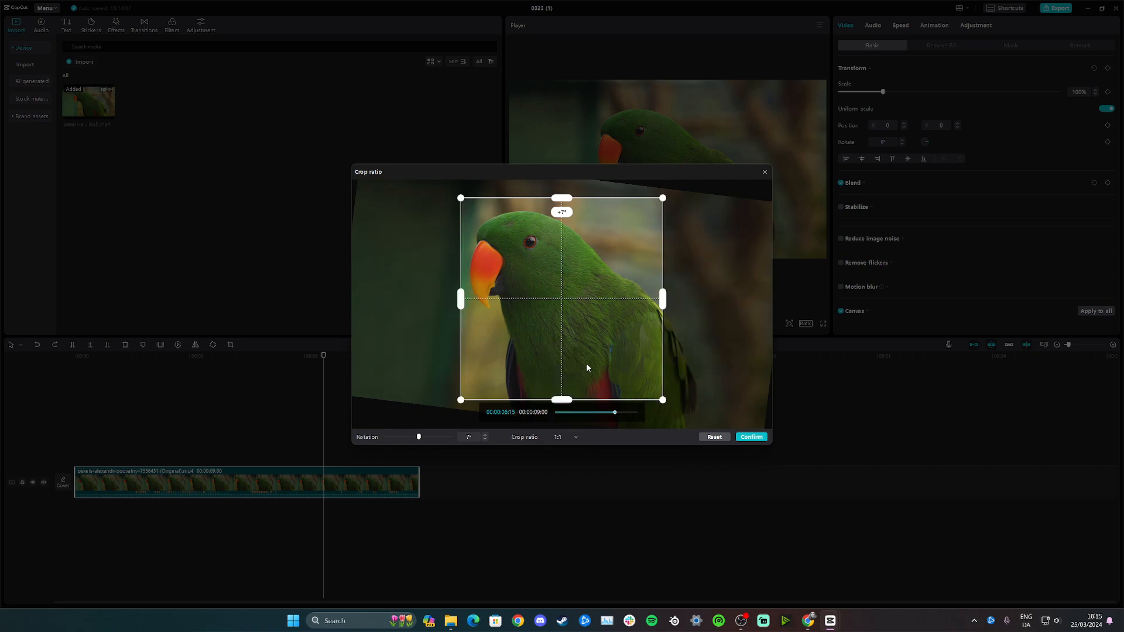
pyautogui.moveTo(733, 403)
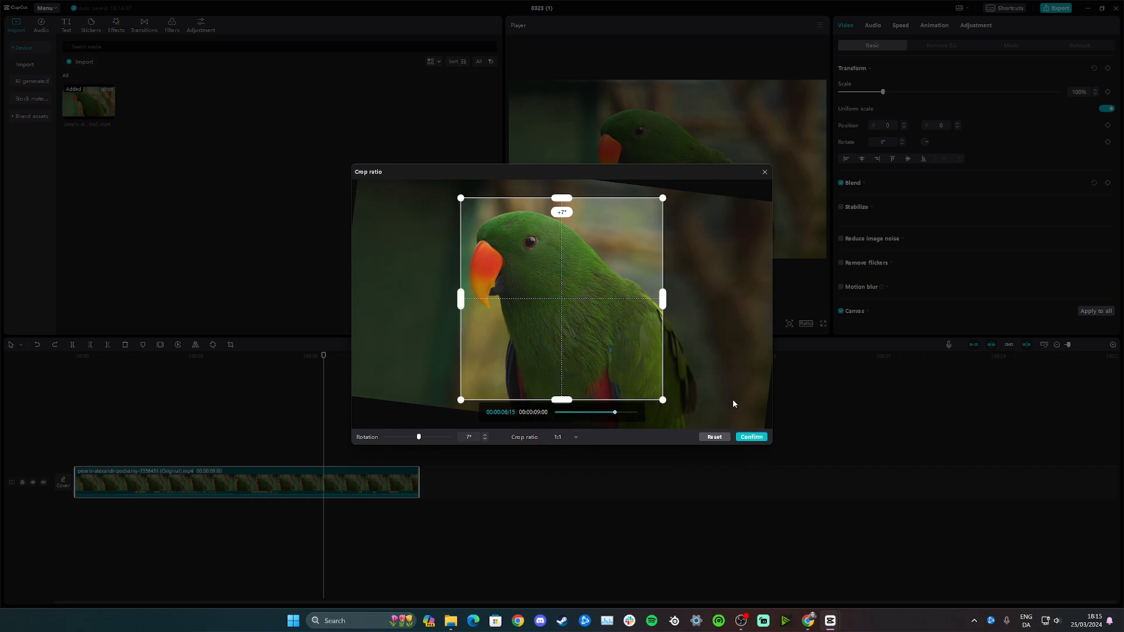
pyautogui.click(750, 437)
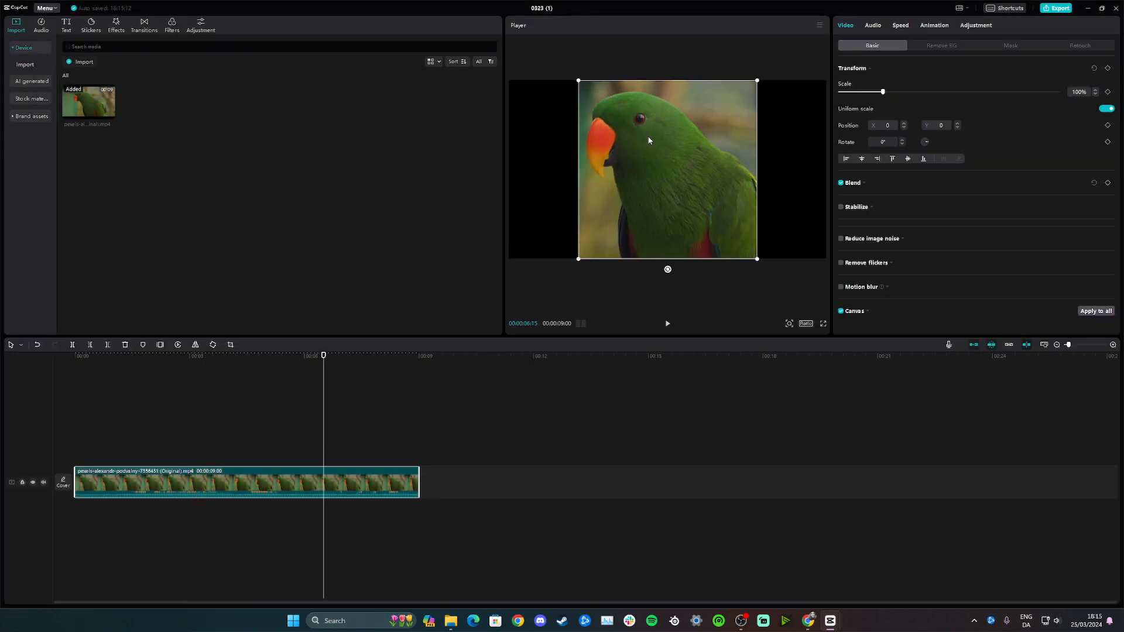
pyautogui.moveTo(691, 121)
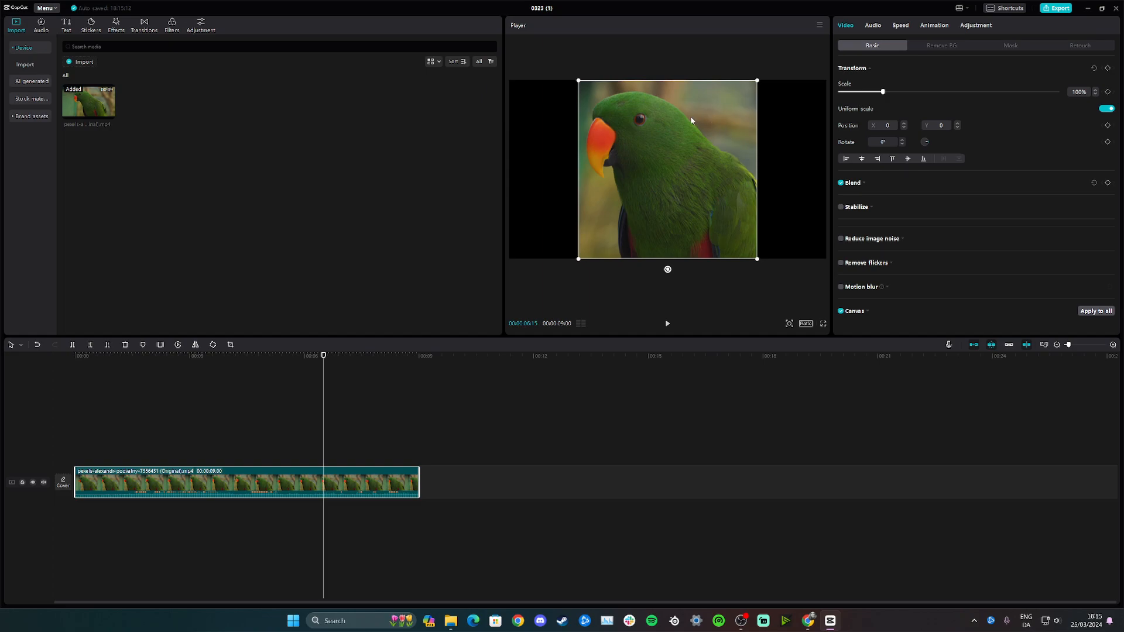
pyautogui.moveTo(459, 120)
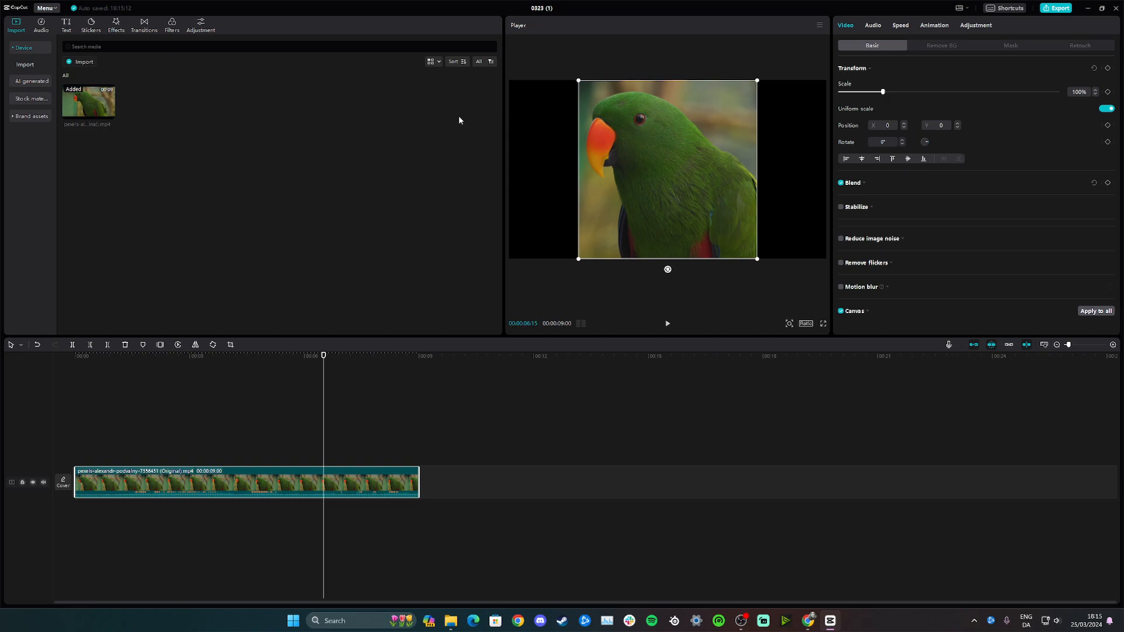
pyautogui.moveTo(888, 100)
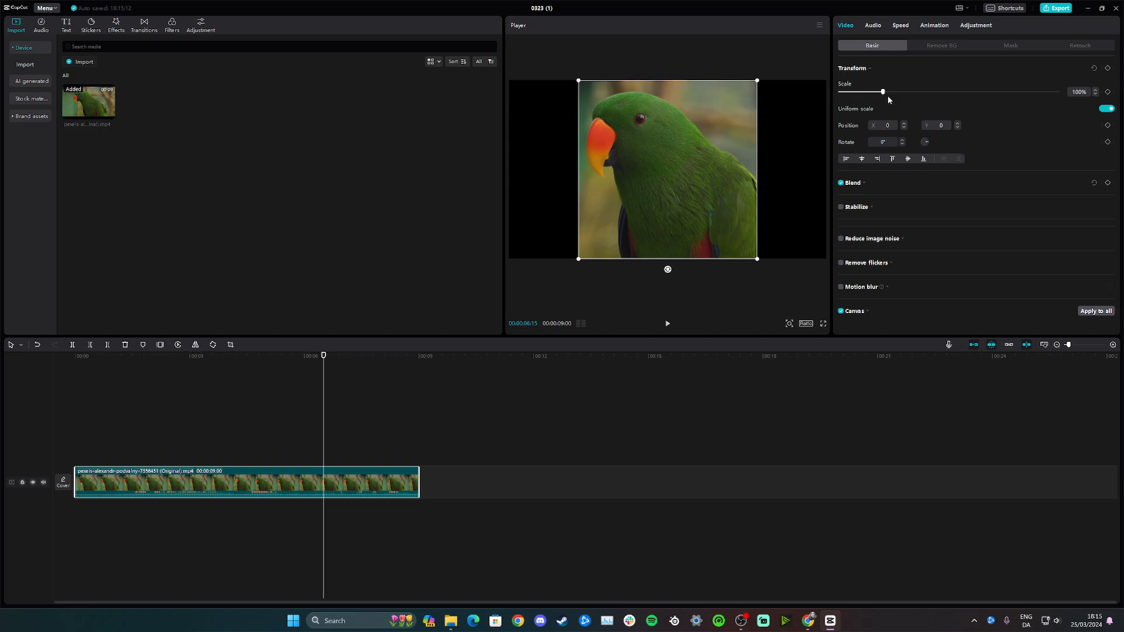